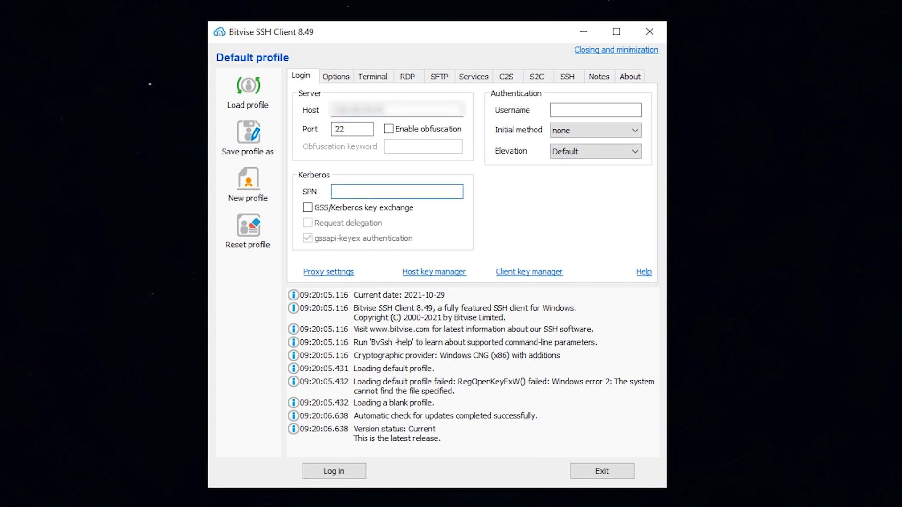
Step: Log in to the CentOS server from the default Bitvise profile
{"action": "left_click", "coordinate": [334, 471]}
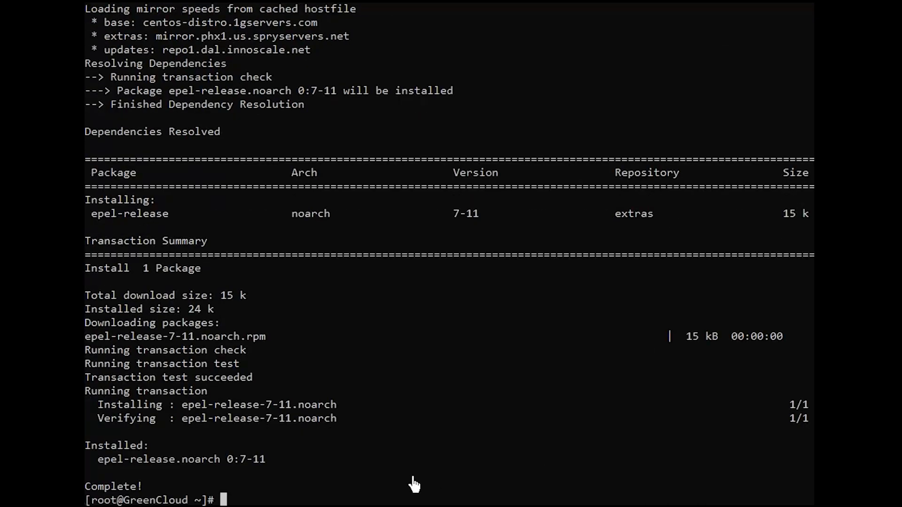
Step: Install google-authenticator with yum and launch its setup
{"action": "type", "text": "yum install -y google-authenticator"}
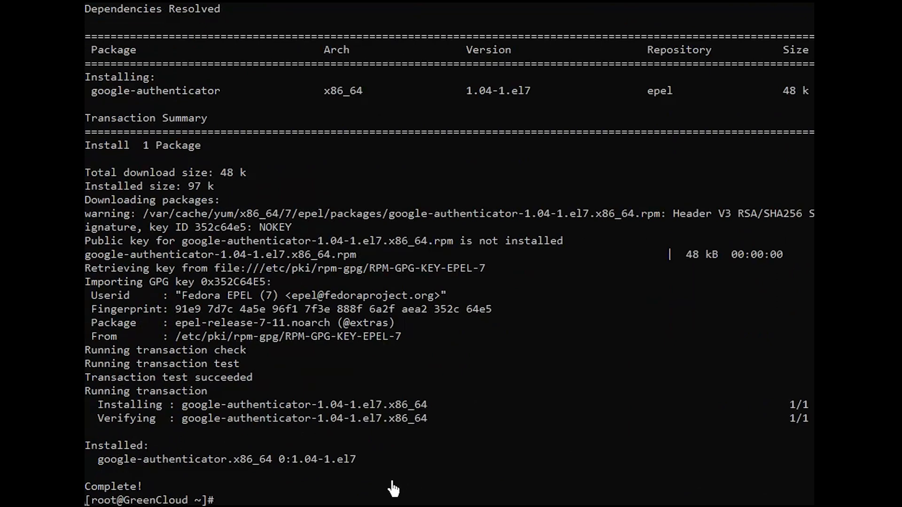
{"action": "type", "text": "google-authenticator"}
{"action": "type", "text": "y"}
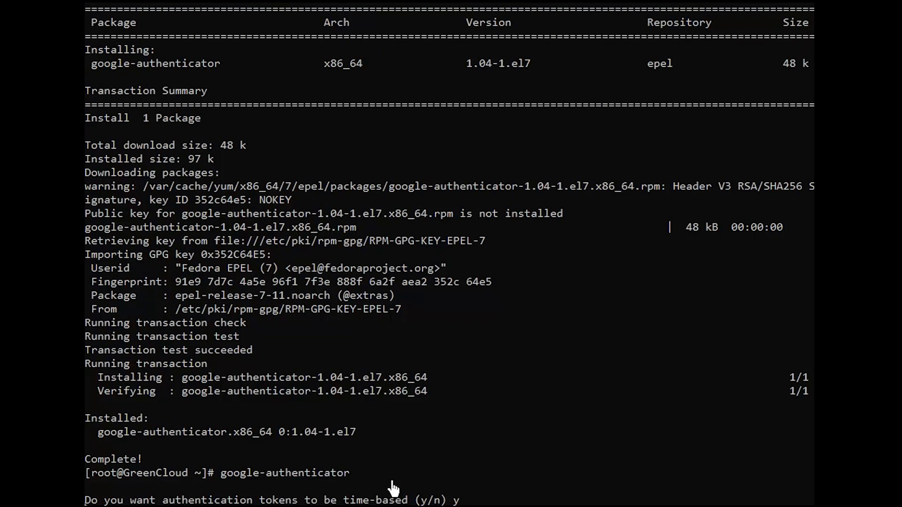
Step: Answer y to use time-based authentication tokens
{"action": "key", "text": "y"}
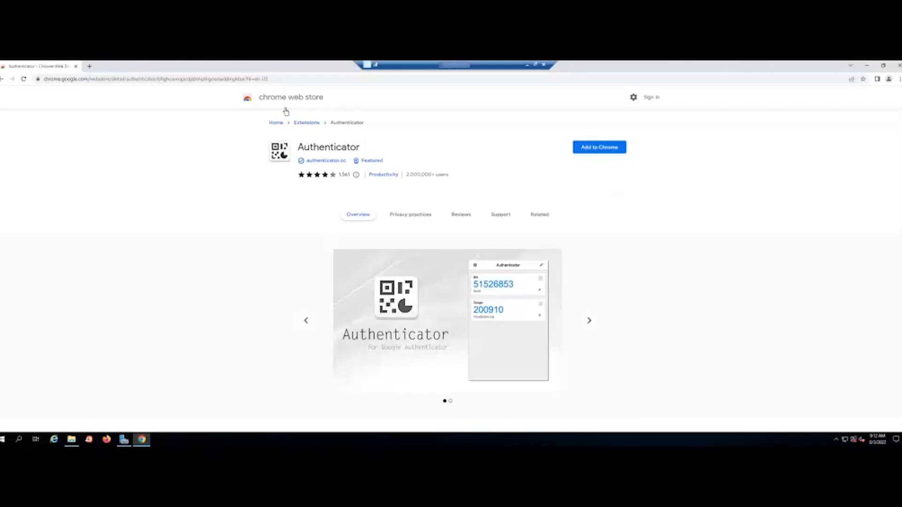
Step: Add the Authenticator extension to Chrome and open Import QR Image Backup
{"action": "left_click", "coordinate": [285, 79]}
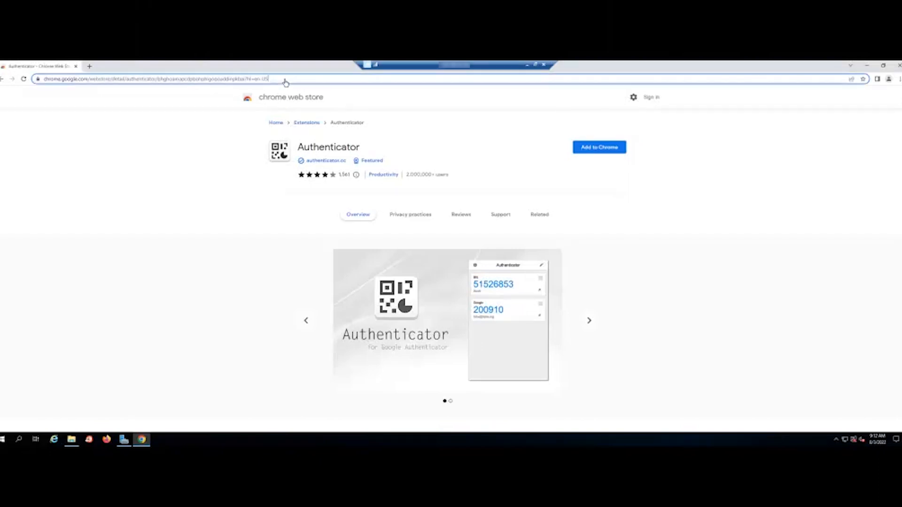
{"action": "left_click", "coordinate": [151, 79]}
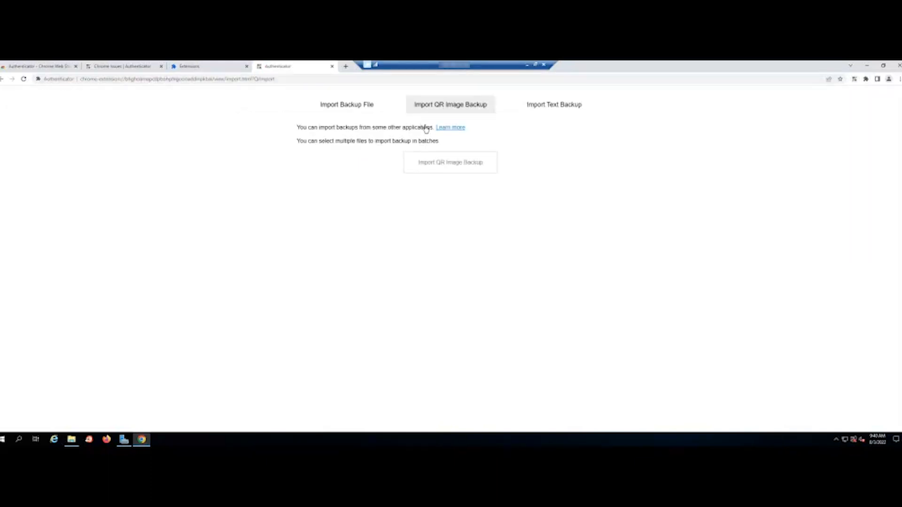
{"action": "left_click", "coordinate": [450, 162]}
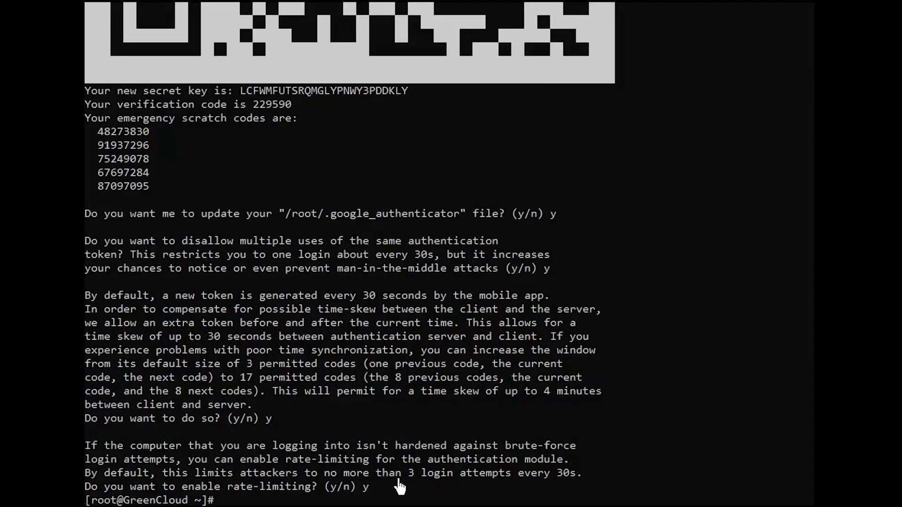
{"action": "mouse_move", "coordinate": [402, 497]}
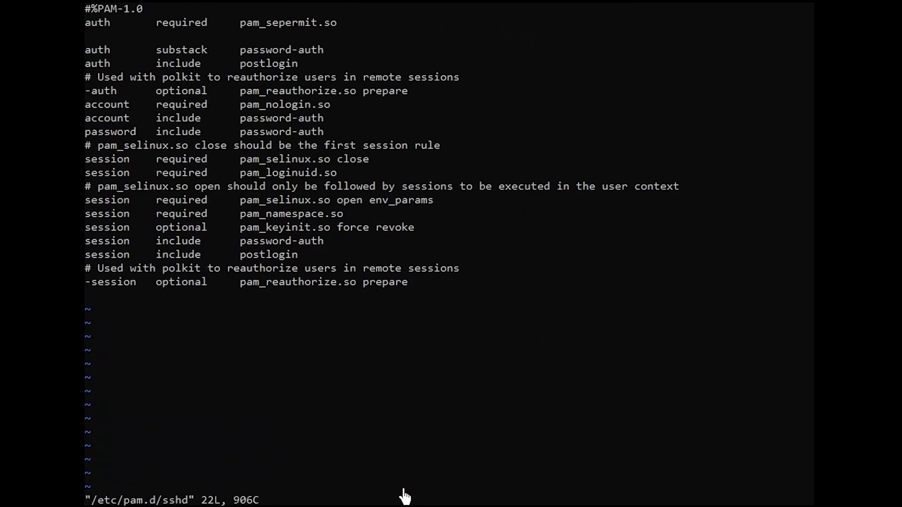
Step: Append 'auth required pam_google_authenticator.so' to /etc/pam.d/sshd, save, and open sshd_config
{"action": "key", "text": "i"}
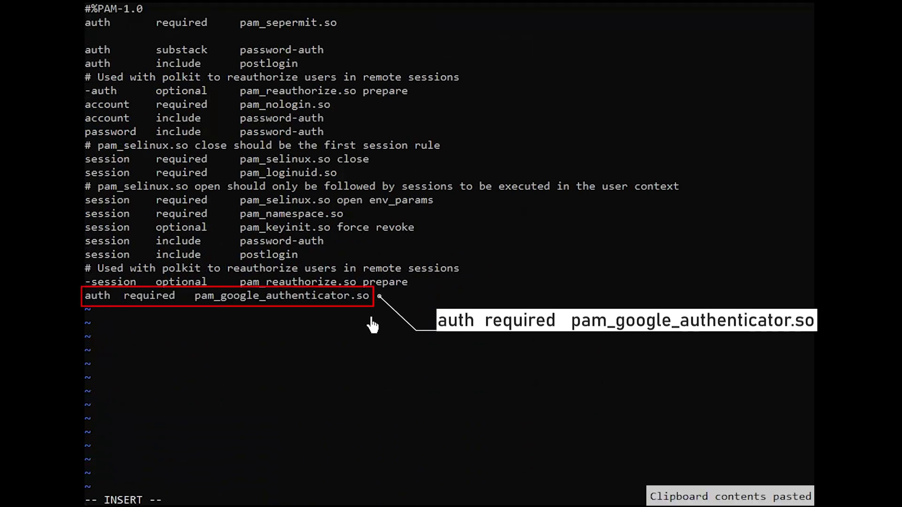
{"action": "key", "text": "Escape"}
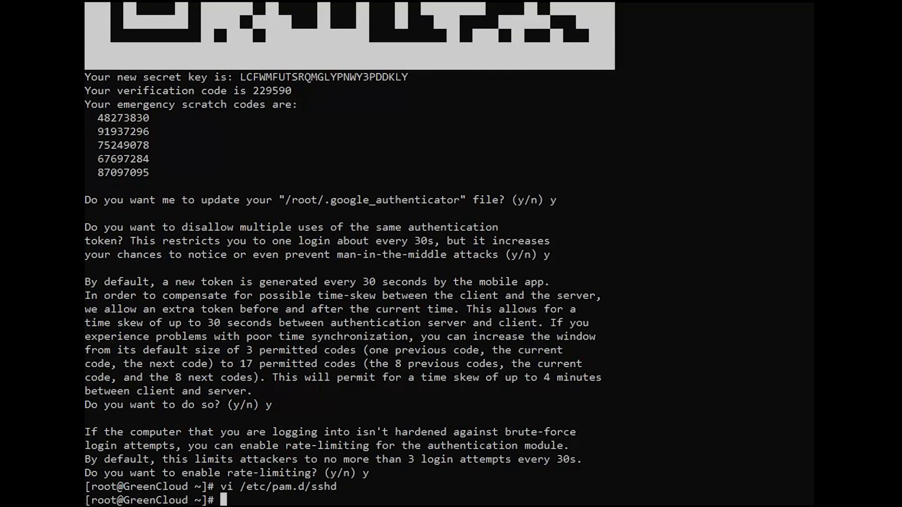
{"action": "type", "text": "vi /etc/ssh/sshd_config"}
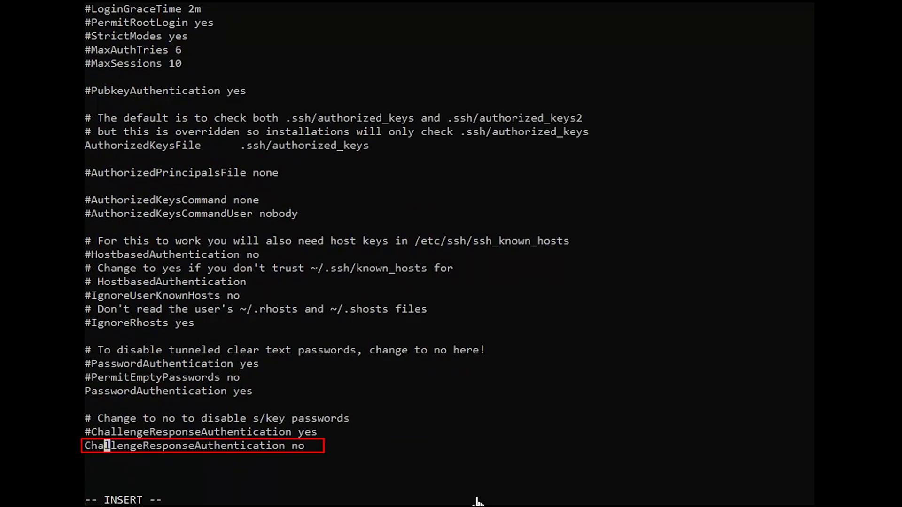
Step: Set ChallengeResponseAuthentication to yes and restart sshd
{"action": "type", "text": "yes"}
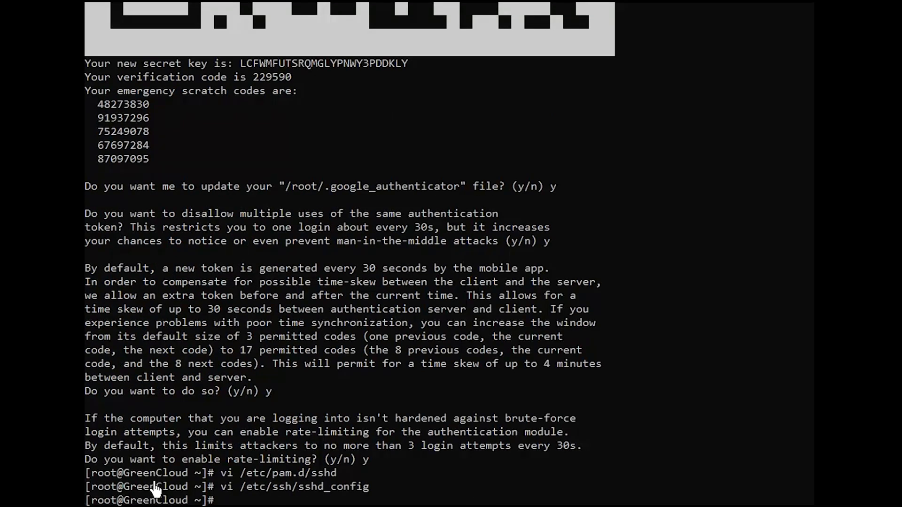
{"action": "type", "text": "systemctl restart sshd"}
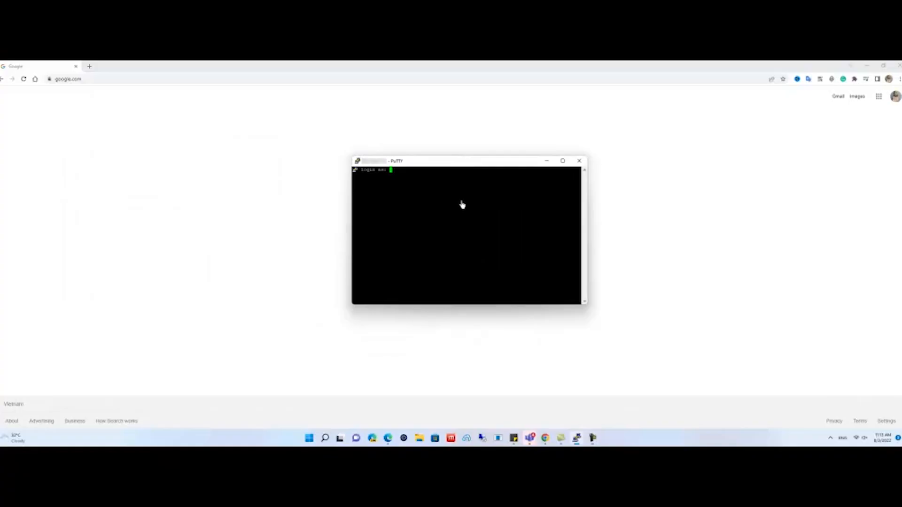
Step: Log in over PuTTY as root with password and Authenticator code
{"action": "type", "text": "root"}
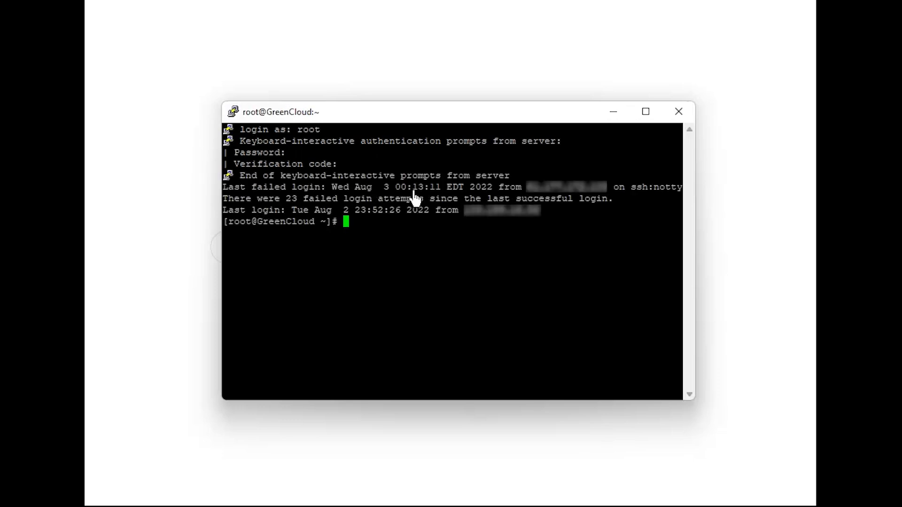
{"action": "mouse_move", "coordinate": [428, 246]}
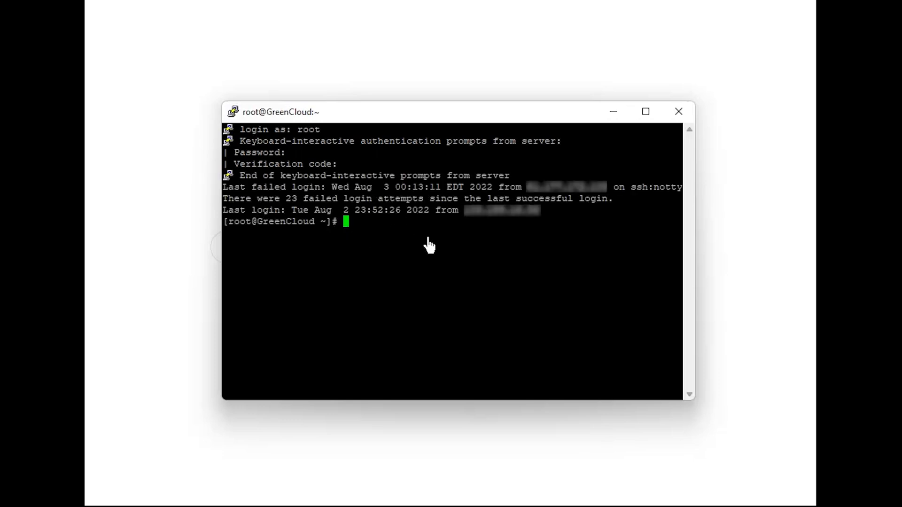
{"action": "mouse_move", "coordinate": [380, 244]}
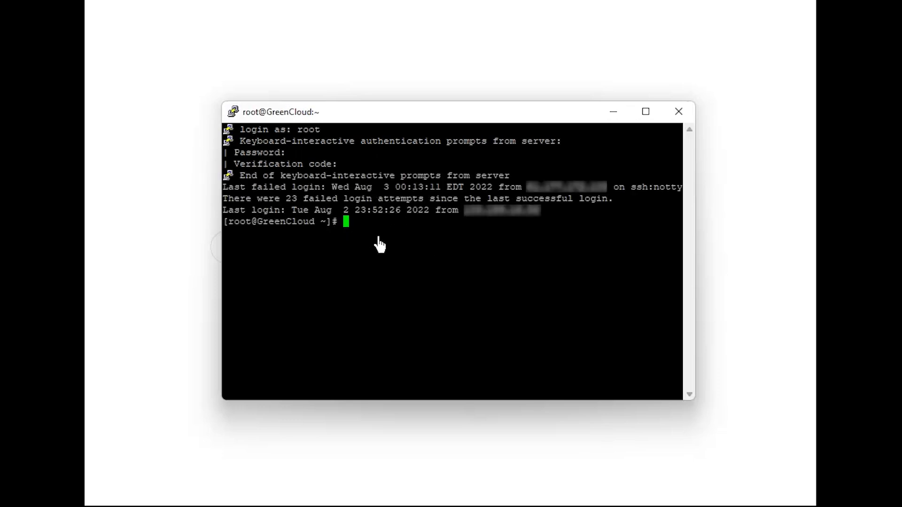